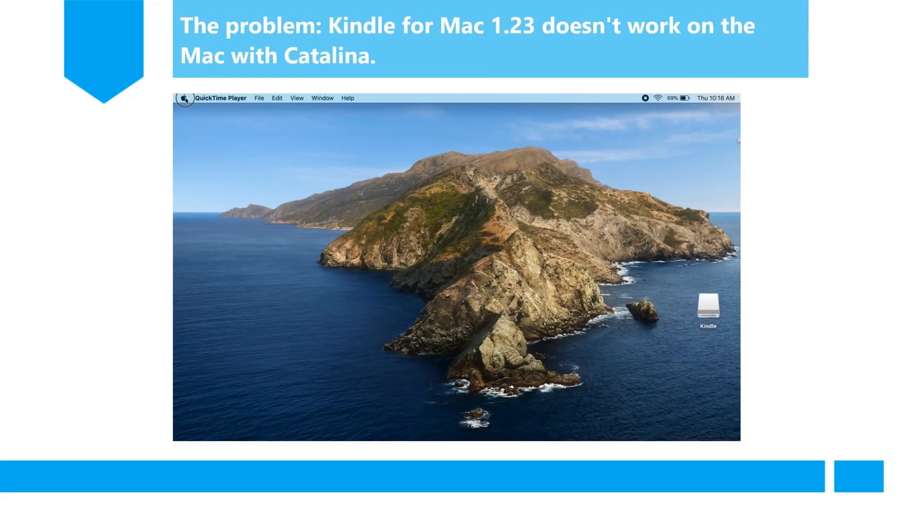
mouse_move(193, 111)
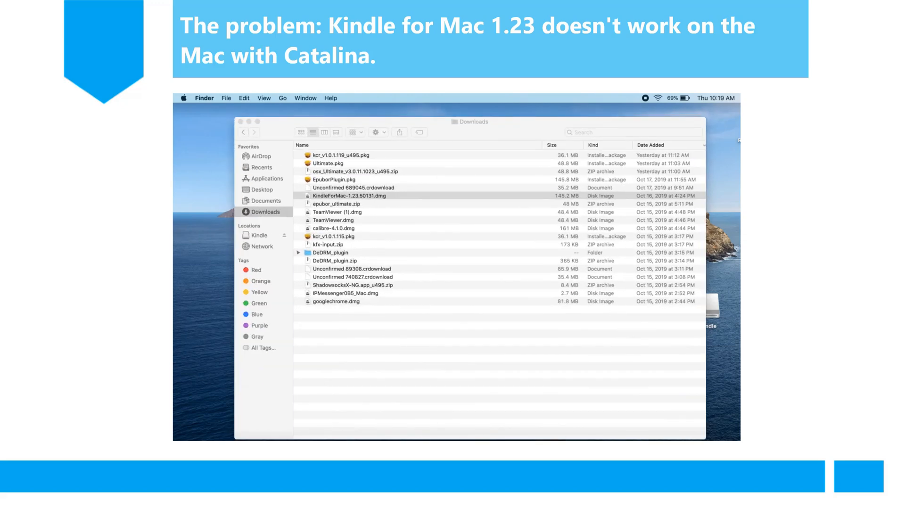
Mount KindleForMac-1.23.60131.dmg from Downloads and launch the Kindle app inside it.
left_click(348, 196)
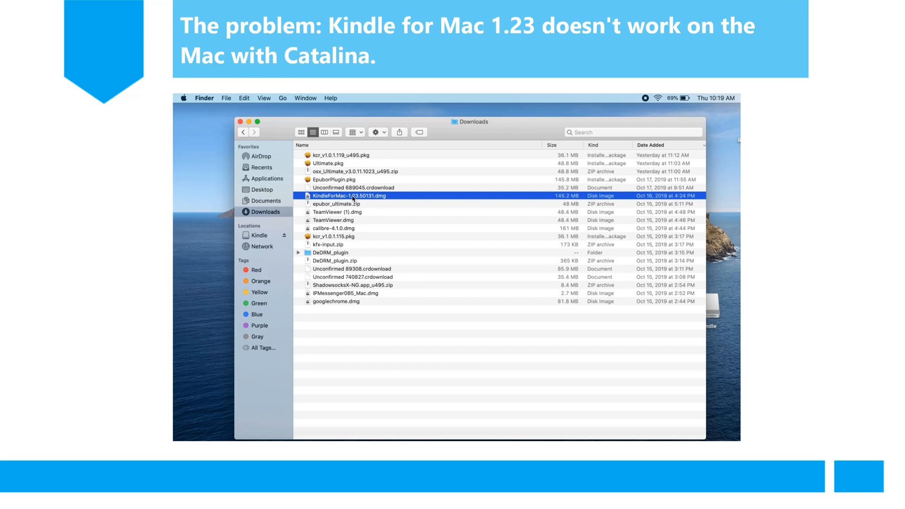
double_click(349, 196)
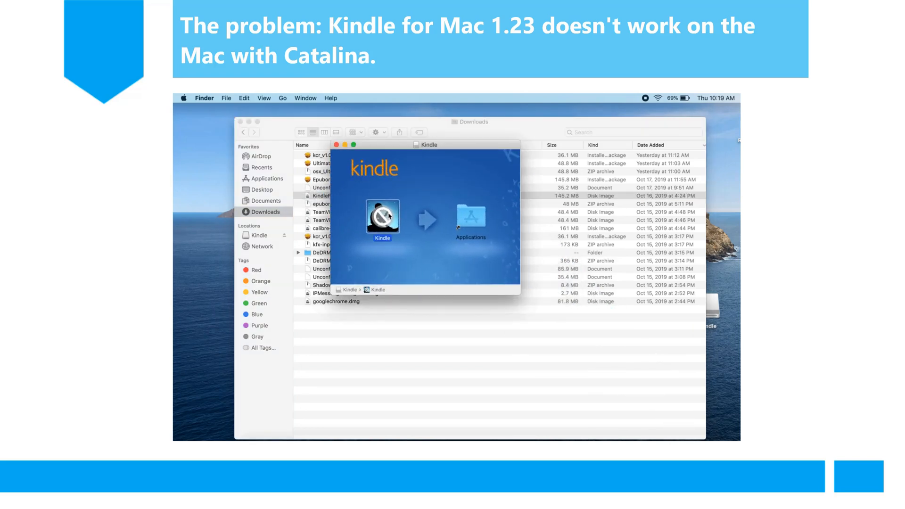
double_click(383, 217)
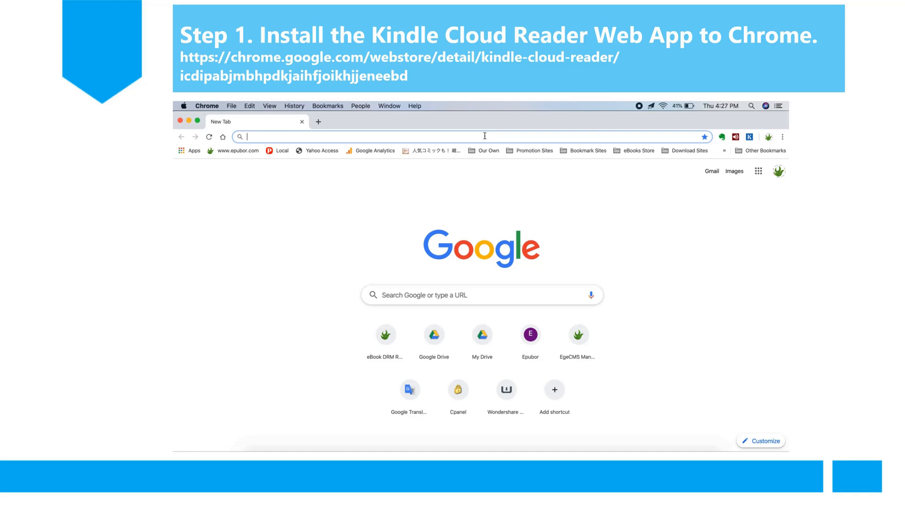
Go to the Kindle Cloud Reader Web Store page and confirm adding the app to Chrome.
type("https://chrome.google.com/webstore/detail/kindle-cloud-reader/icdipabjmbhpdkjaihfjoikhjjeneebd")
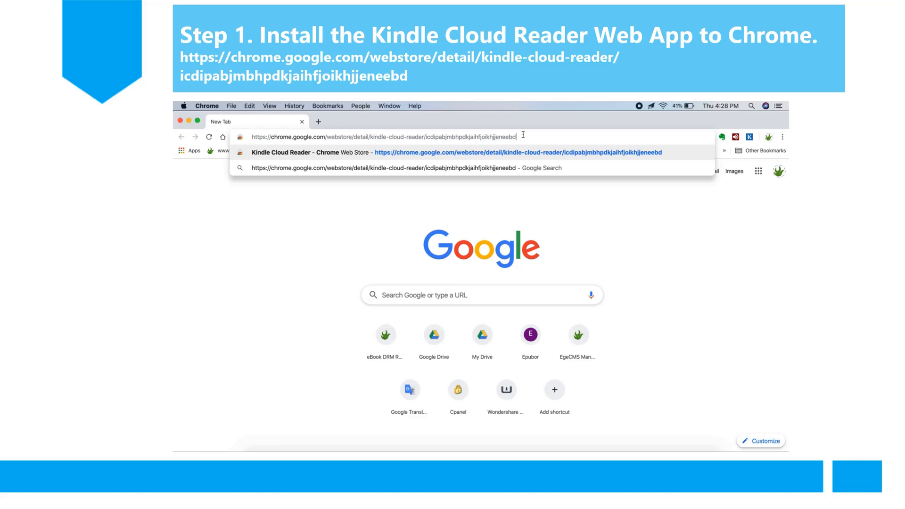
key("Enter")
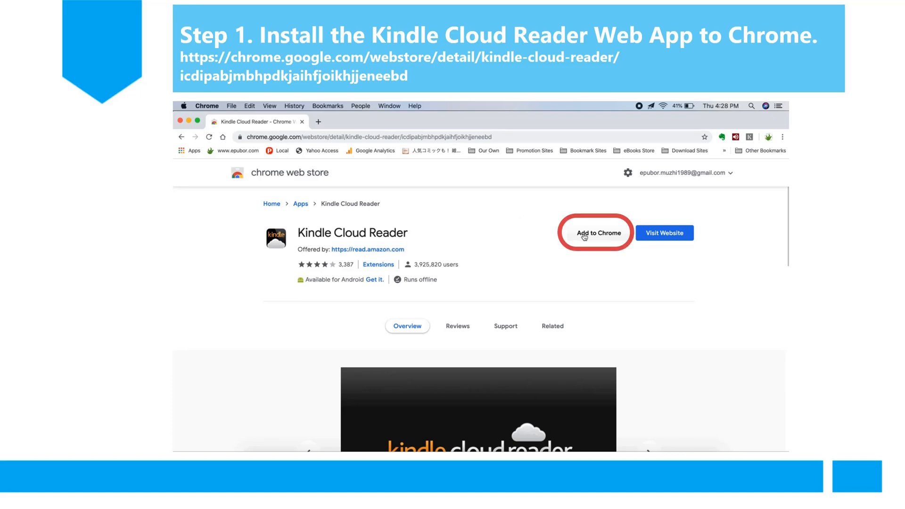
left_click(598, 233)
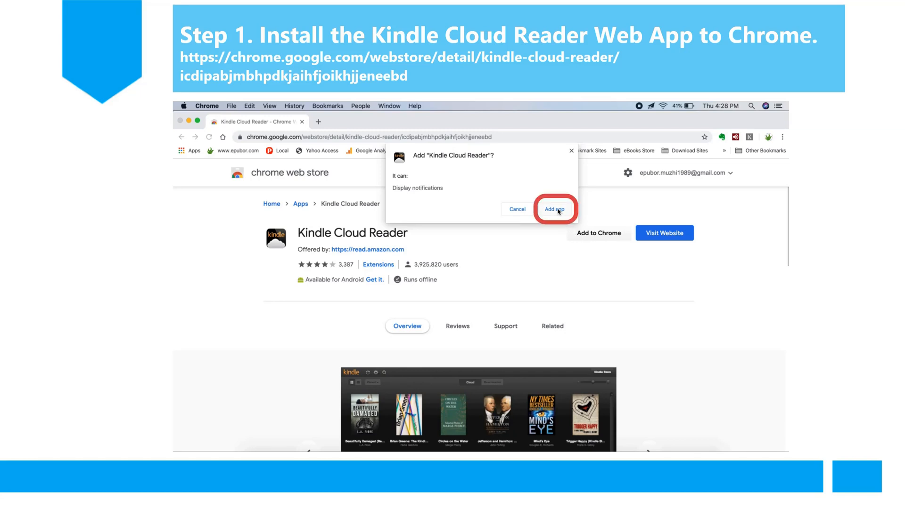
left_click(554, 209)
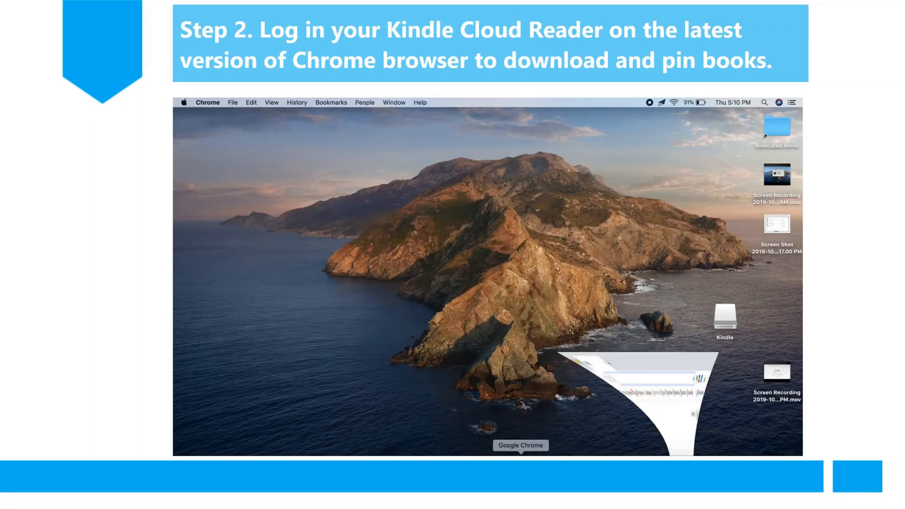
Visit read.amazon.com in Chrome and sign in to reach the Kindle cloud library.
left_click(520, 445)
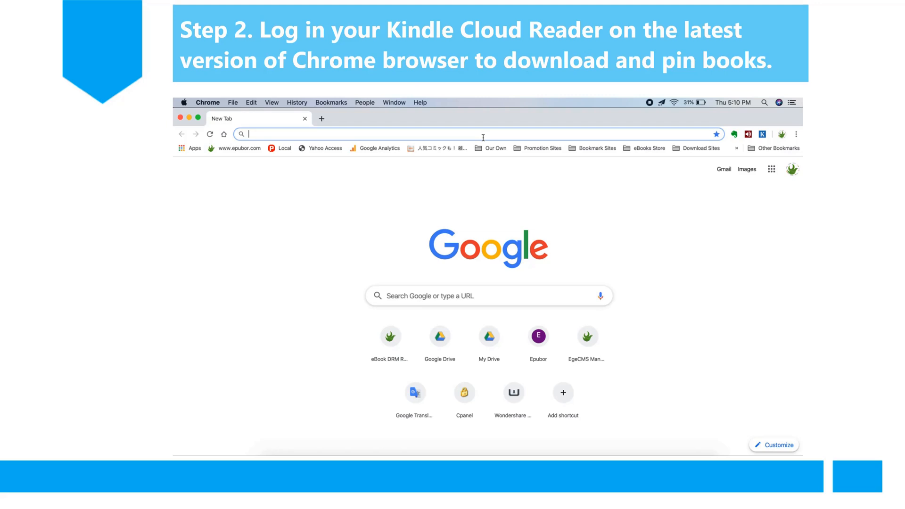
type("read.amazon.com%2F&openid.mode=checkid_setup&openid.n...")
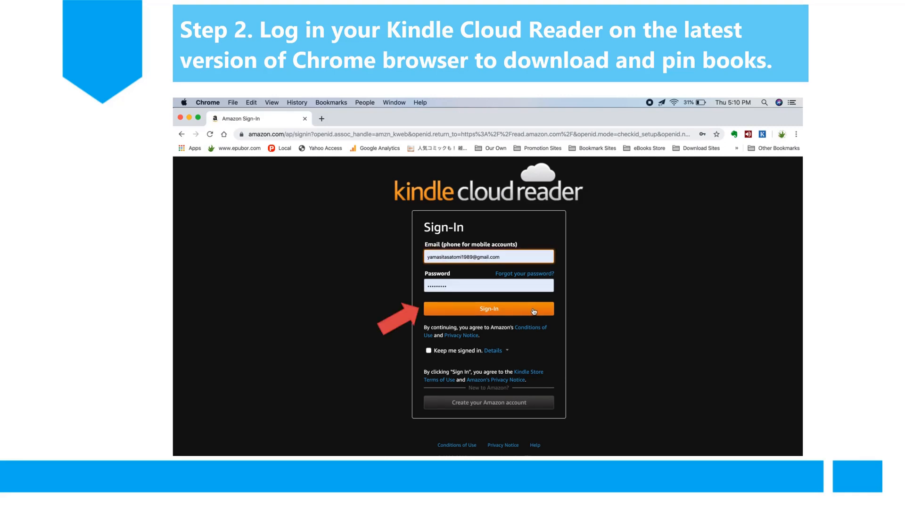
left_click(488, 308)
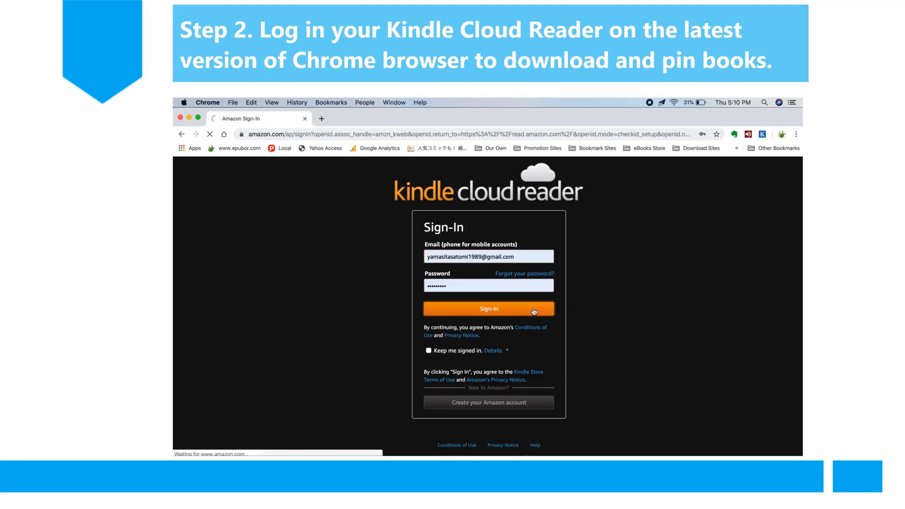
left_click(488, 308)
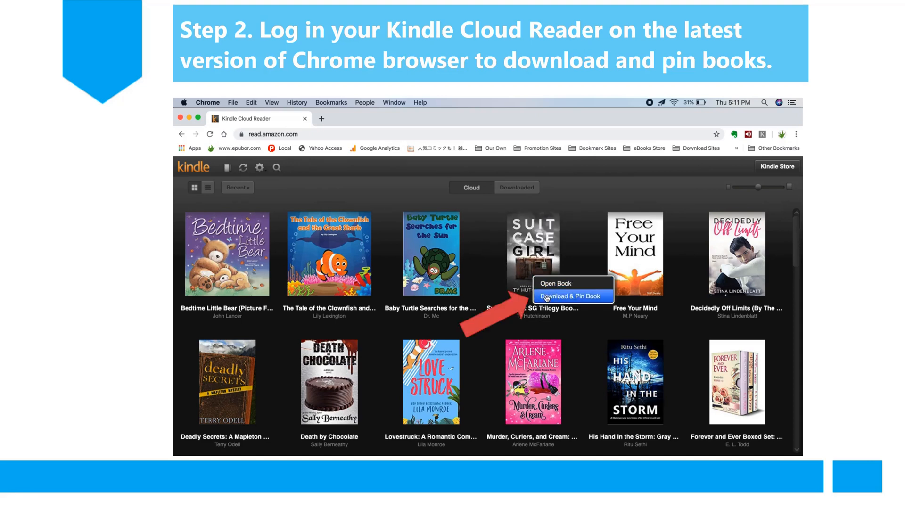
Download & Pin Suitcase Girl, then Decidedly Off Limits, for offline reading.
left_click(572, 296)
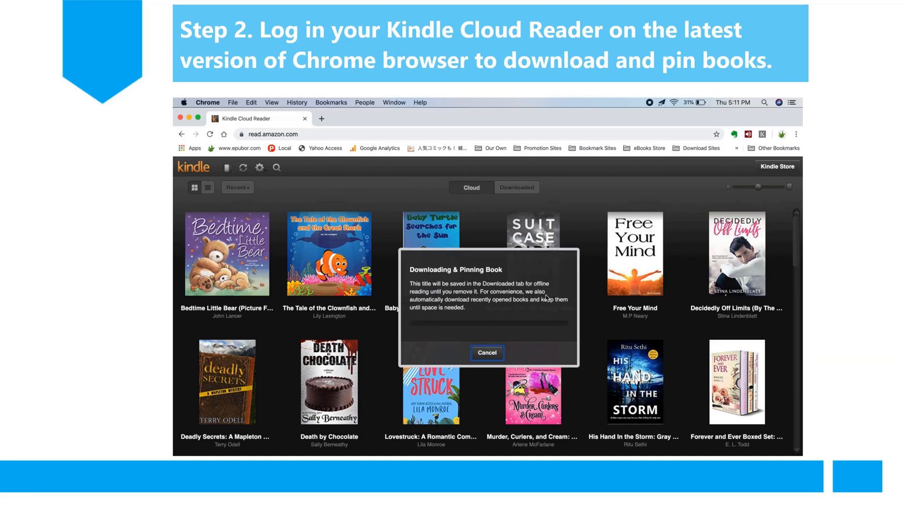
mouse_move(592, 319)
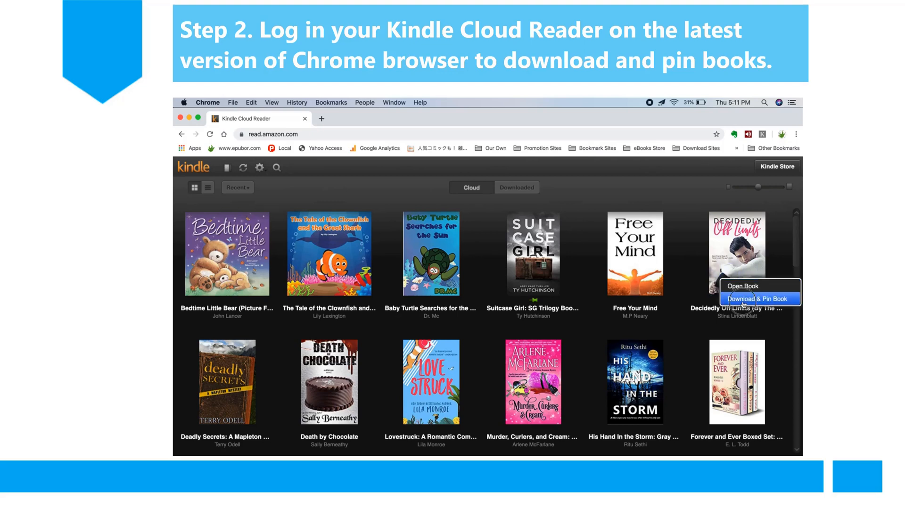
left_click(756, 298)
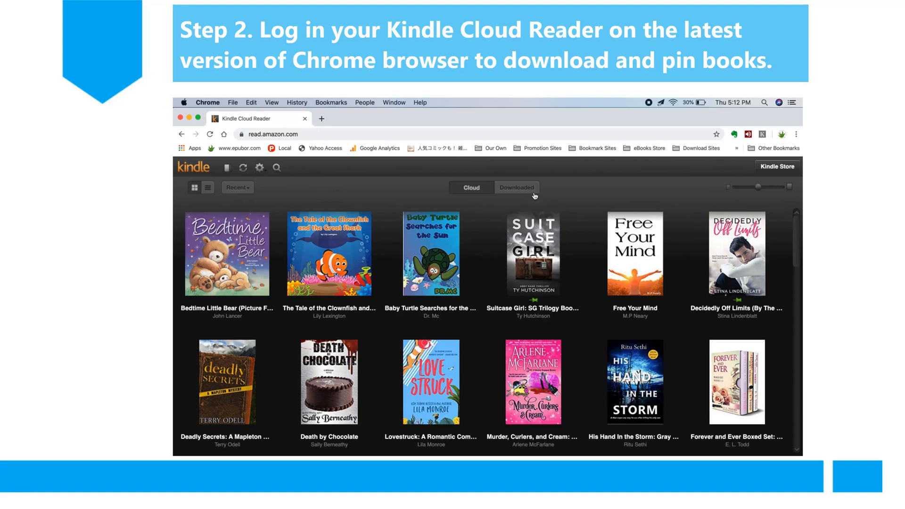
Switch the library to the Downloaded view listing the two pinned books.
left_click(517, 187)
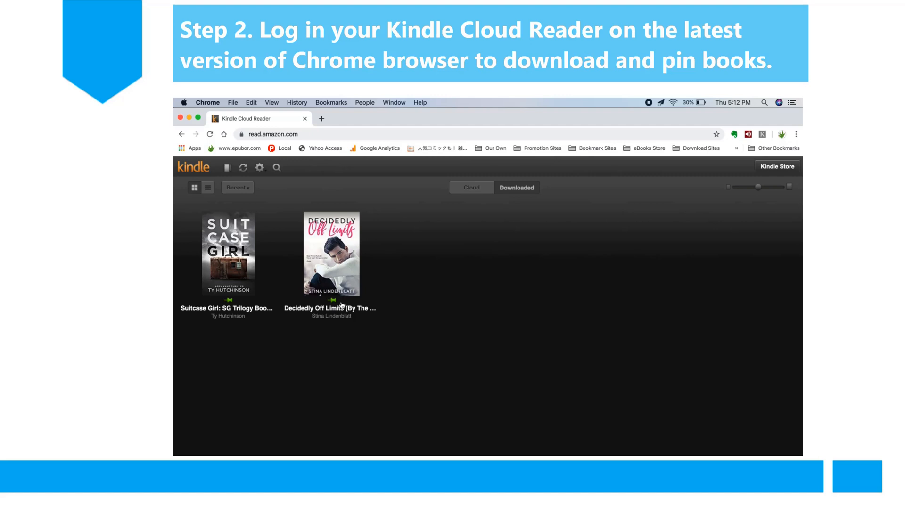
mouse_move(598, 192)
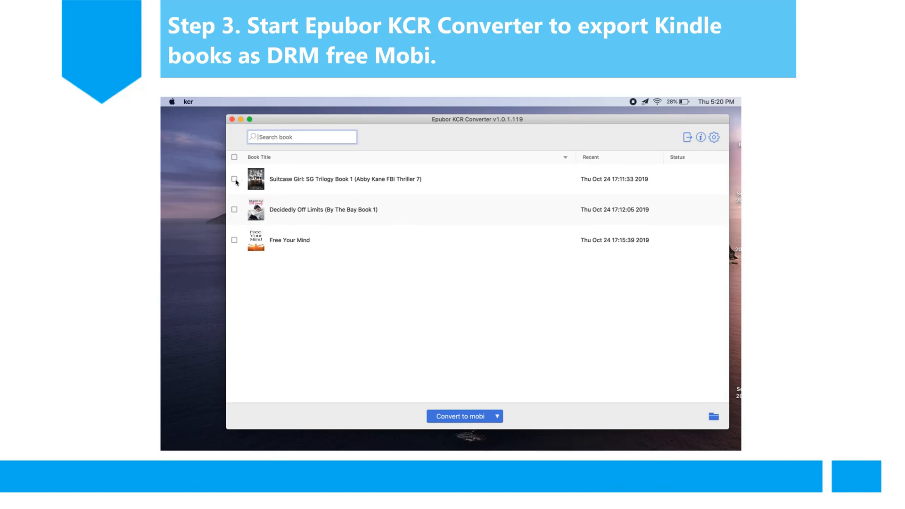
Mark Suitcase Girl, Decidedly Off Limits and Free Your Mind, set format mobi, and convert.
left_click(234, 179)
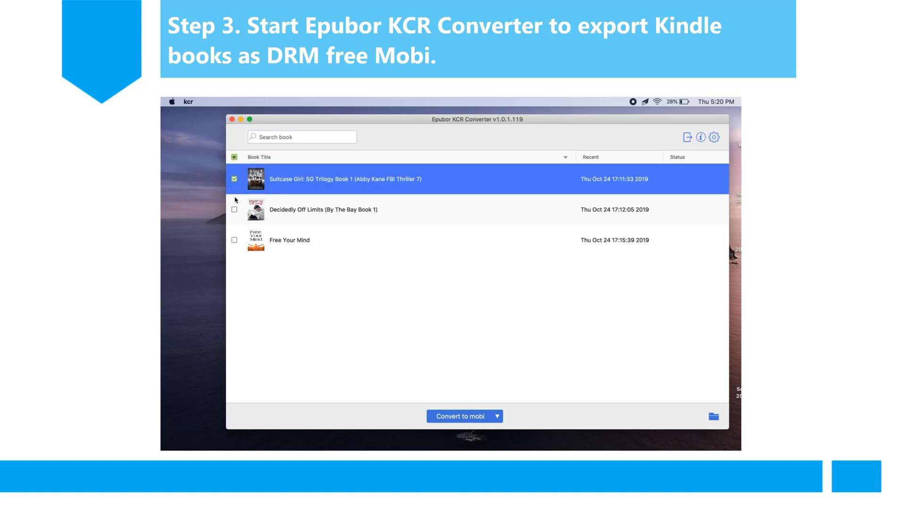
left_click(234, 209)
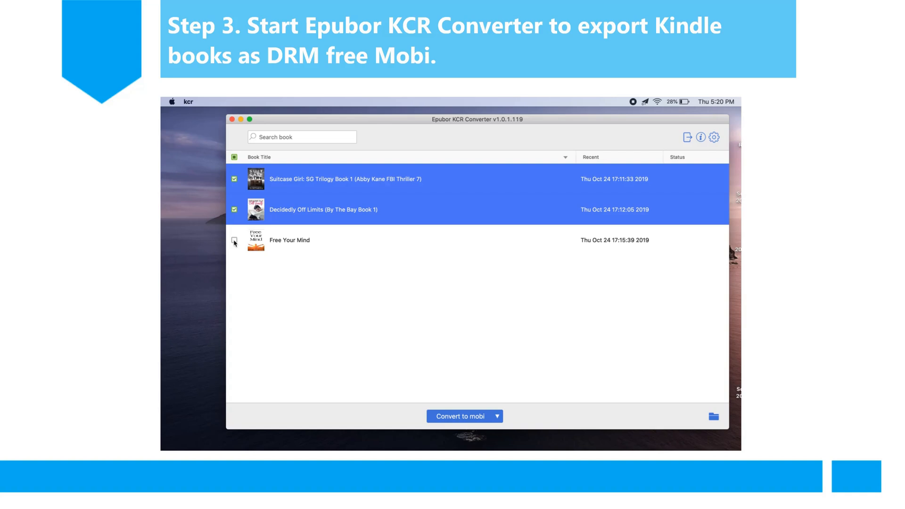
left_click(234, 241)
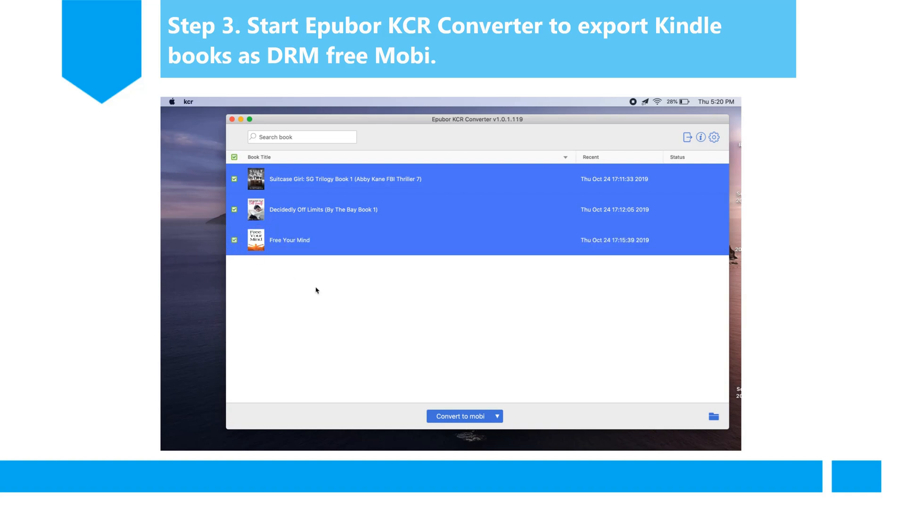
left_click(497, 416)
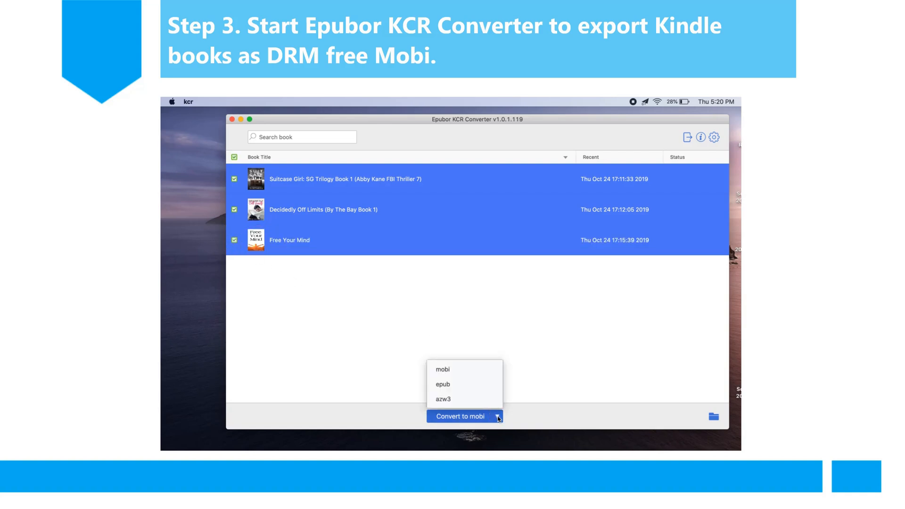
left_click(443, 369)
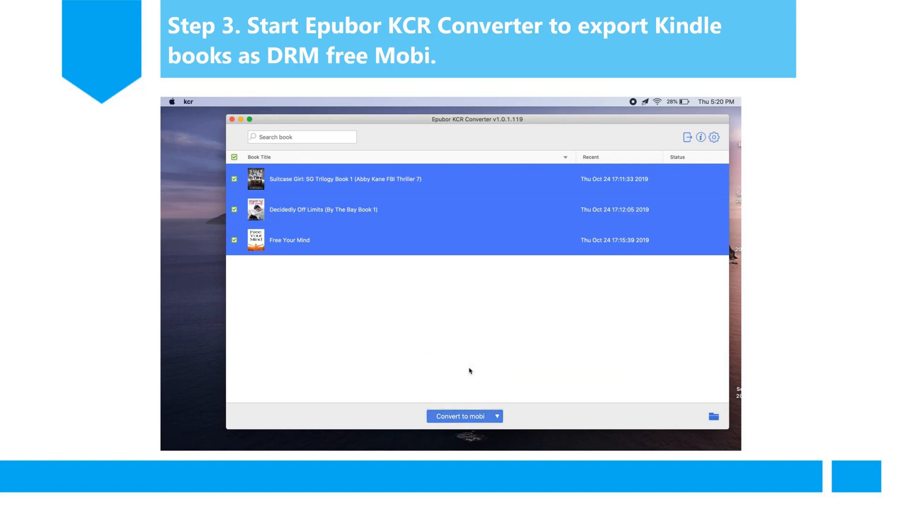
mouse_move(488, 418)
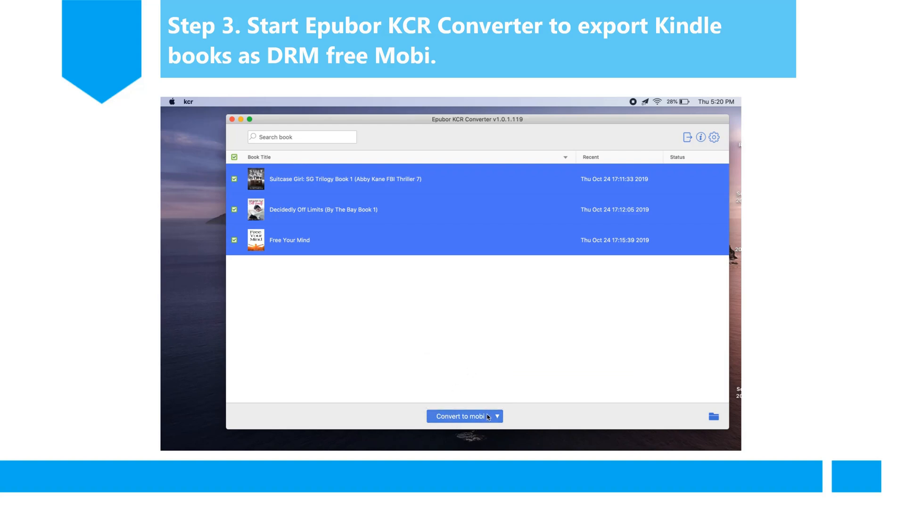
left_click(465, 417)
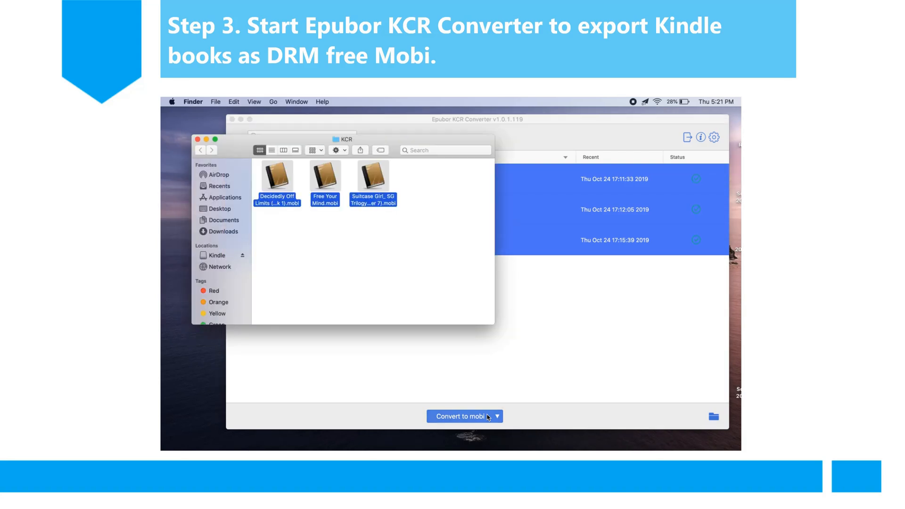
mouse_move(294, 215)
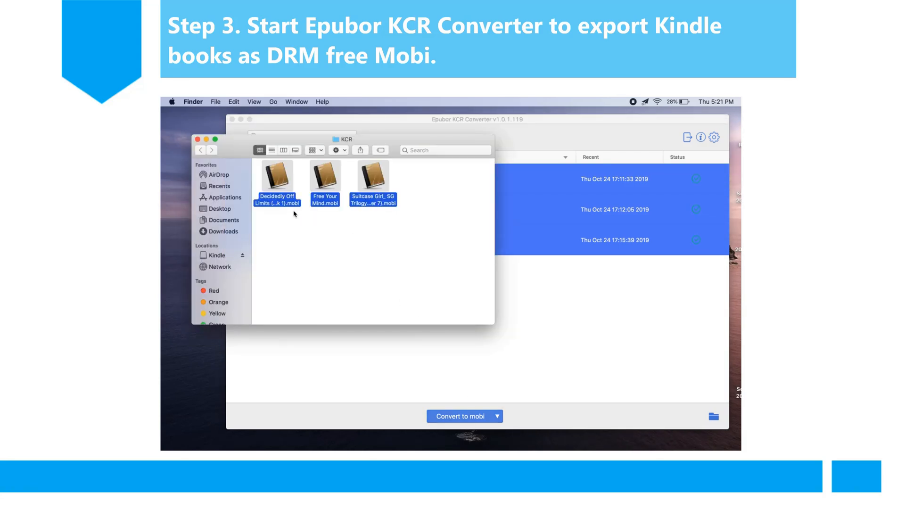